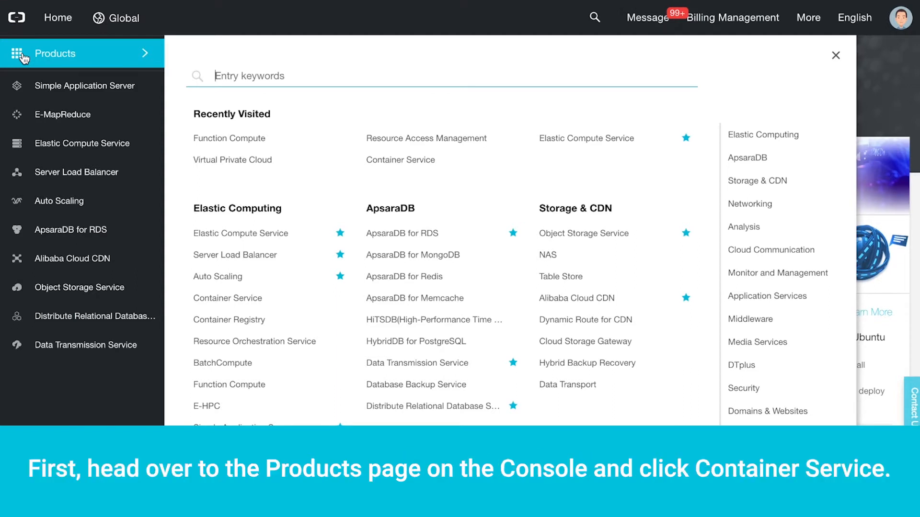
mouse_move(135, 83)
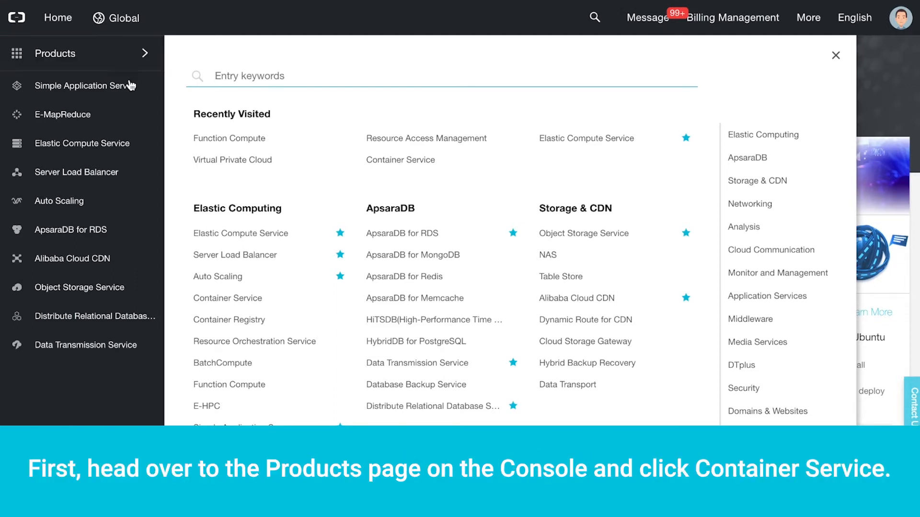
mouse_move(383, 165)
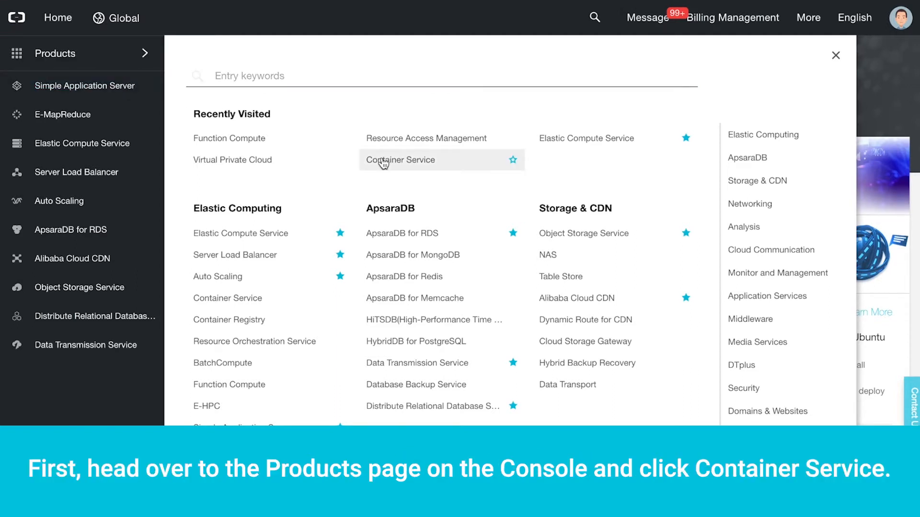
Step: Go to Container Service from the Products panel's Recently Visited list
left_click(385, 161)
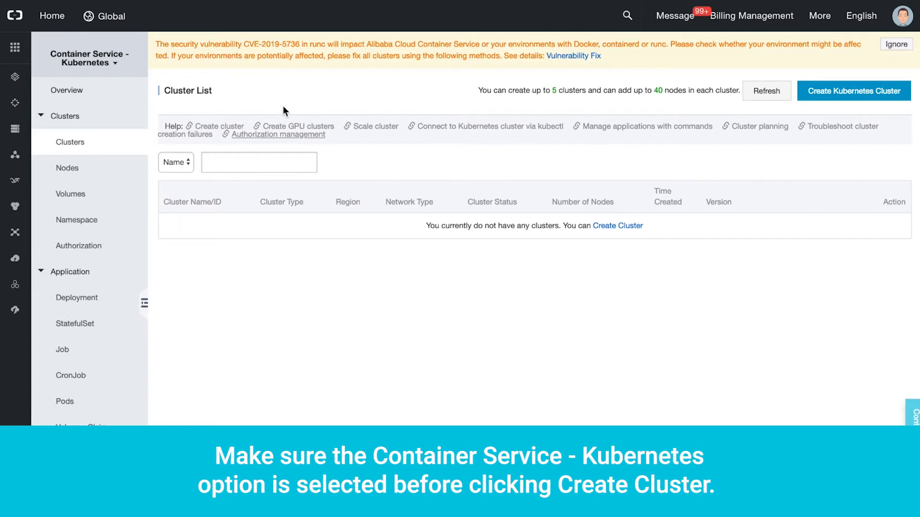
mouse_move(177, 24)
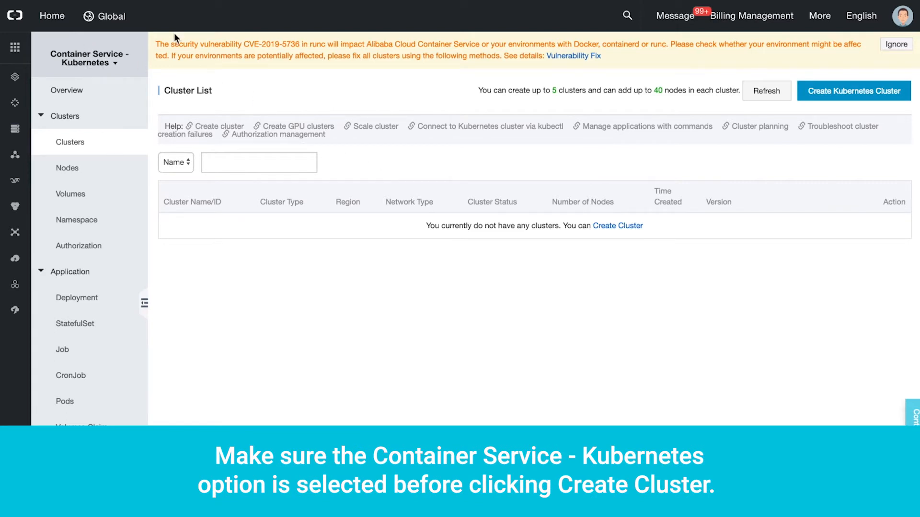
Step: Start a new Kubernetes cluster from the empty Cluster List page
left_click(854, 90)
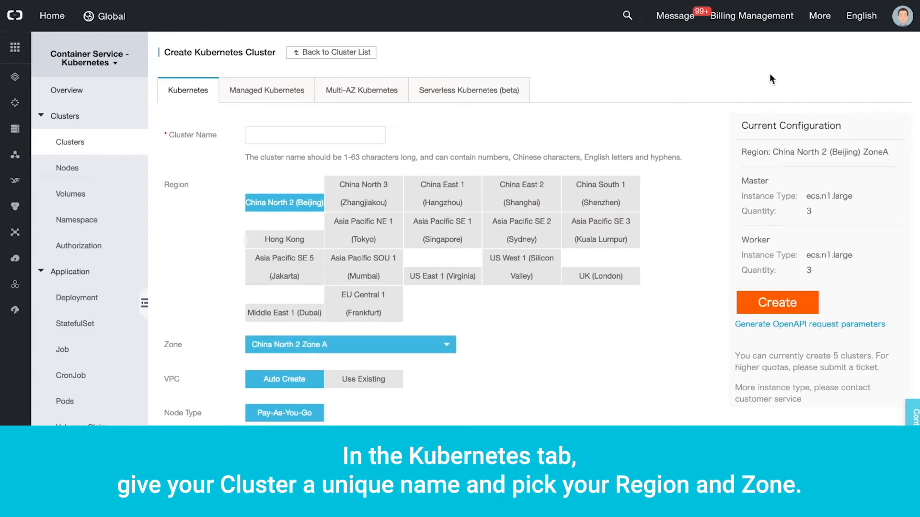
Step: Name the cluster k8s-cluster-1 and choose US East 1 (Virginia) with Zone A and auto-created VPC
type("k8s-cluster-1")
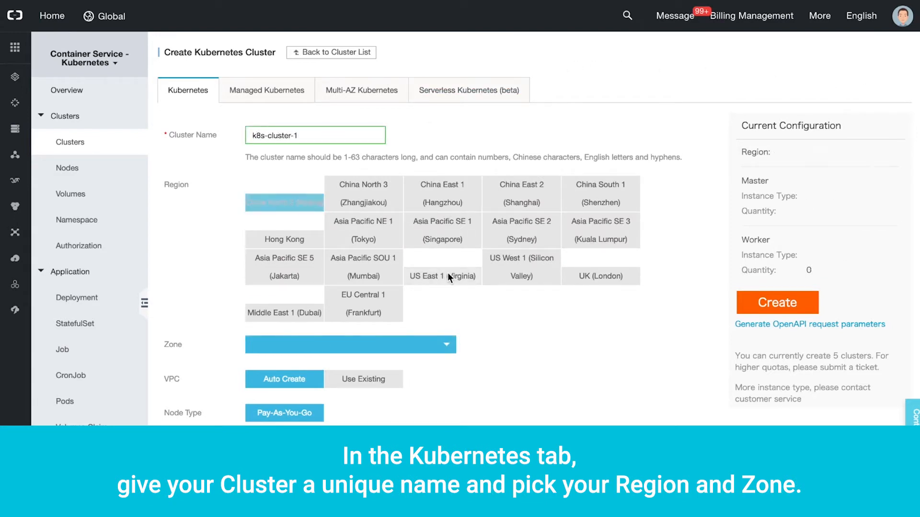
left_click(442, 276)
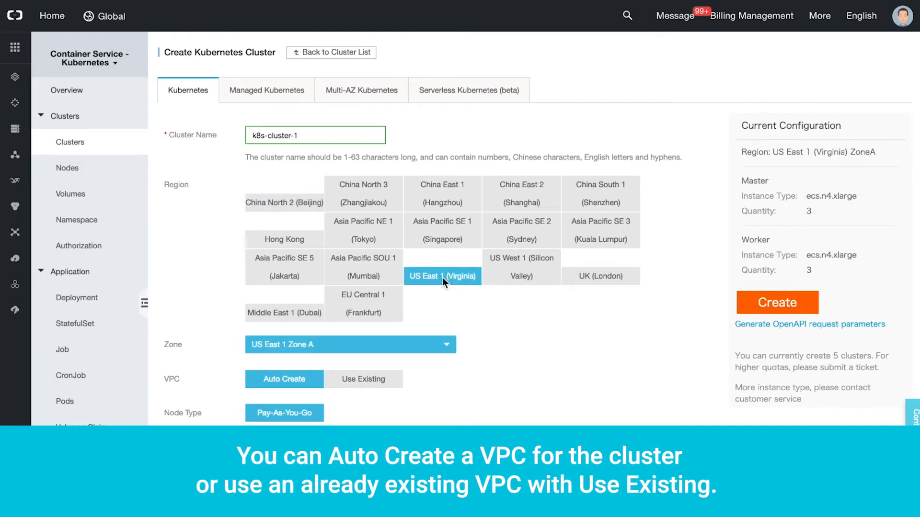
mouse_move(299, 377)
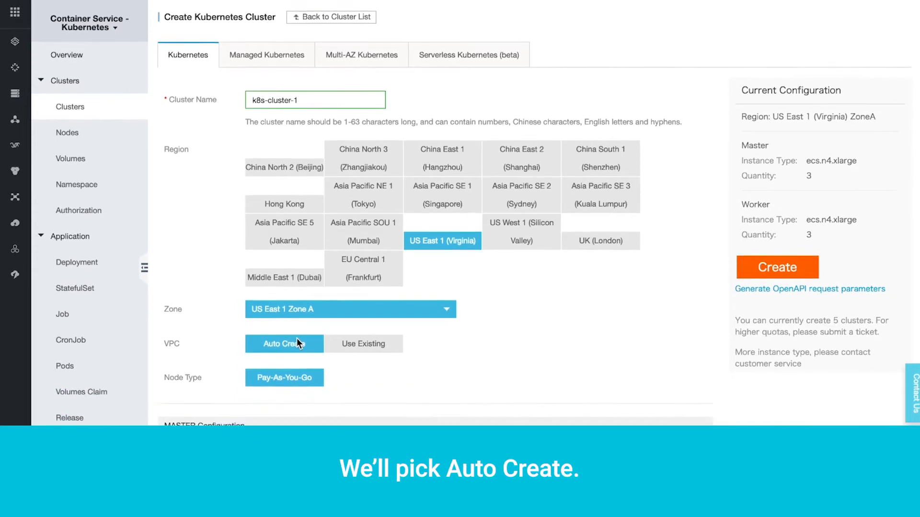
Step: Keep the 4-core 8 GB master and worker instances and use password login for nodes
scroll("down", 3)
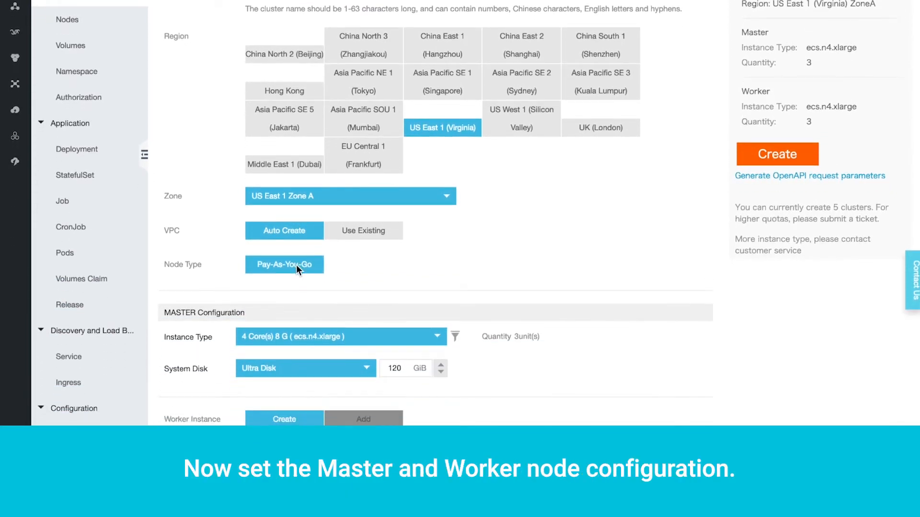
scroll("down", 3)
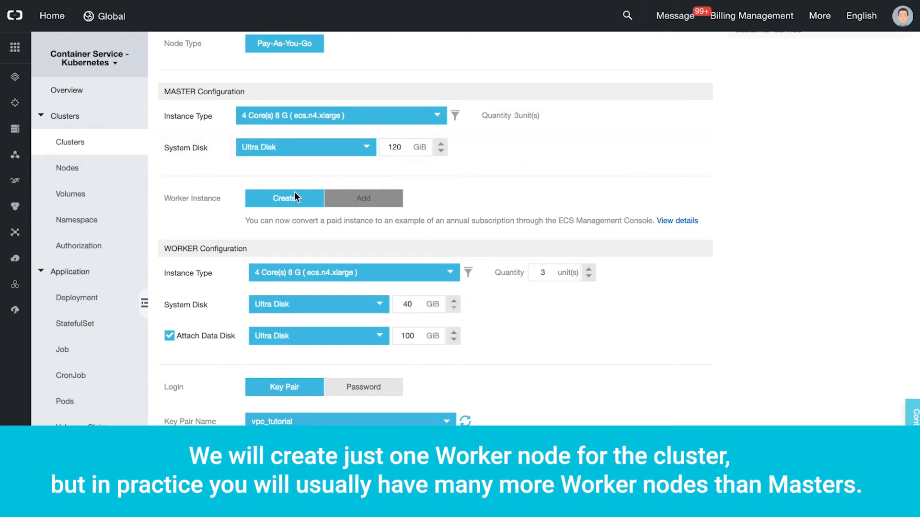
mouse_move(289, 207)
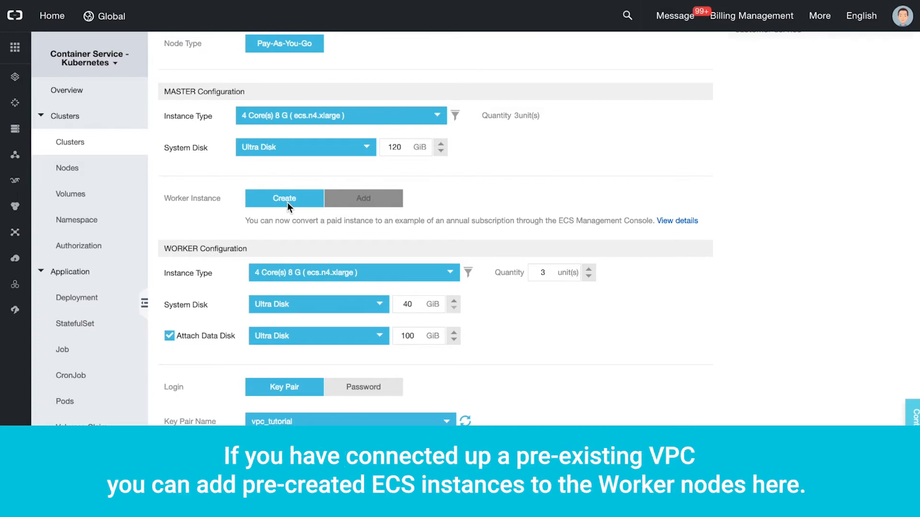
mouse_move(341, 296)
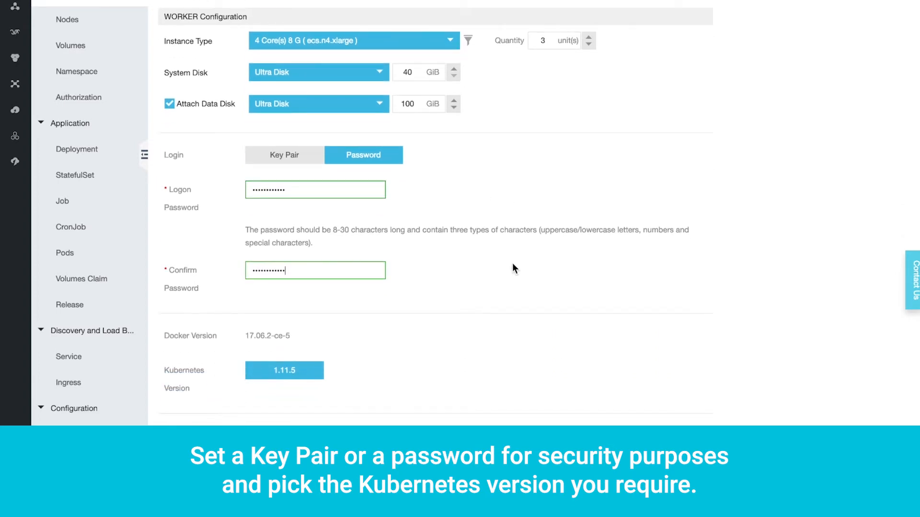
Step: Enable internet SSH access, leaving SNAT, public SLB, monitoring, Log Service and Flannel on
scroll("down", 3)
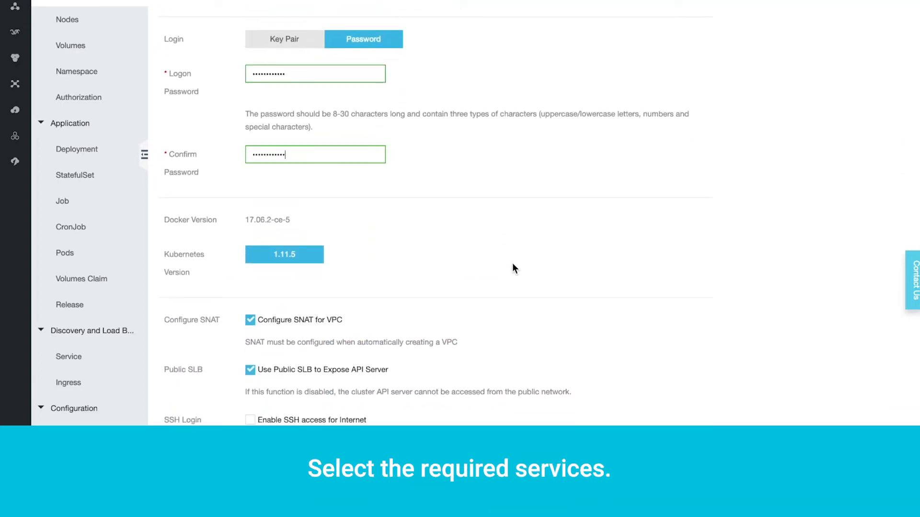
scroll("down", 3)
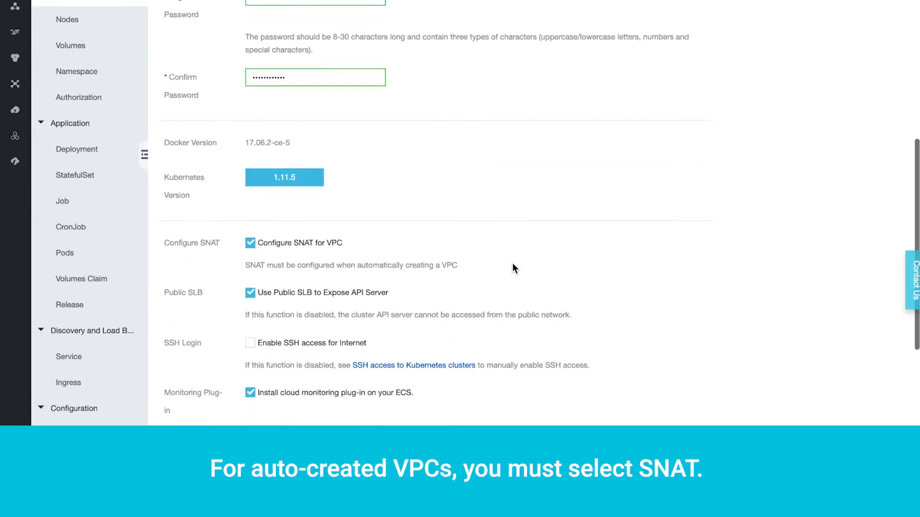
scroll("down", 3)
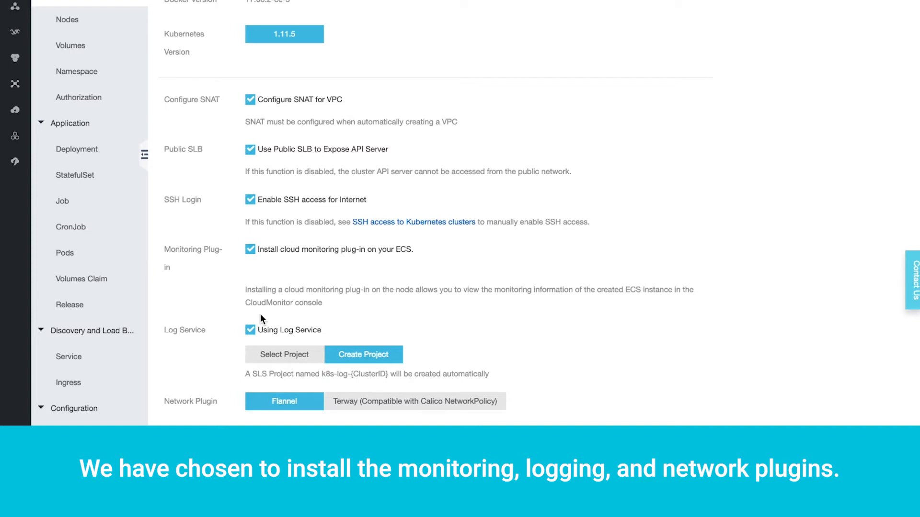
Step: Show the advanced config with 128 pods per node and no custom cluster CA
scroll("down", 3)
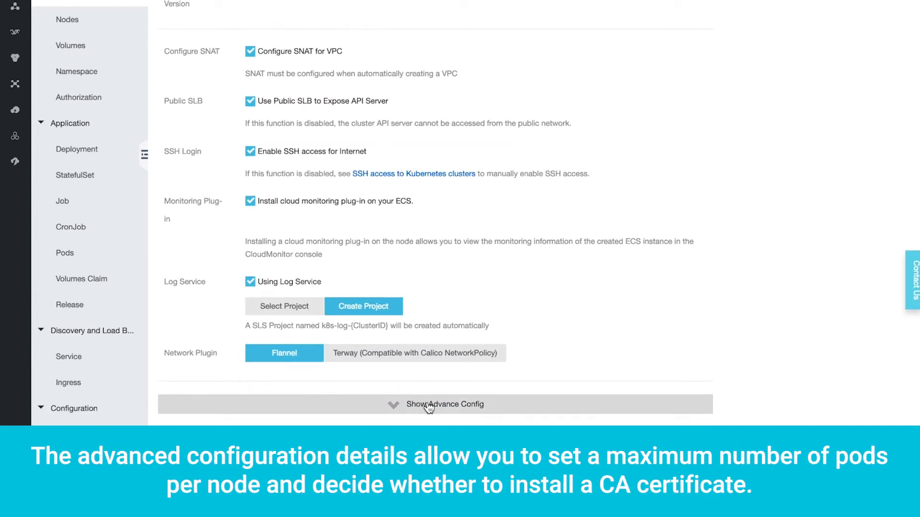
left_click(429, 404)
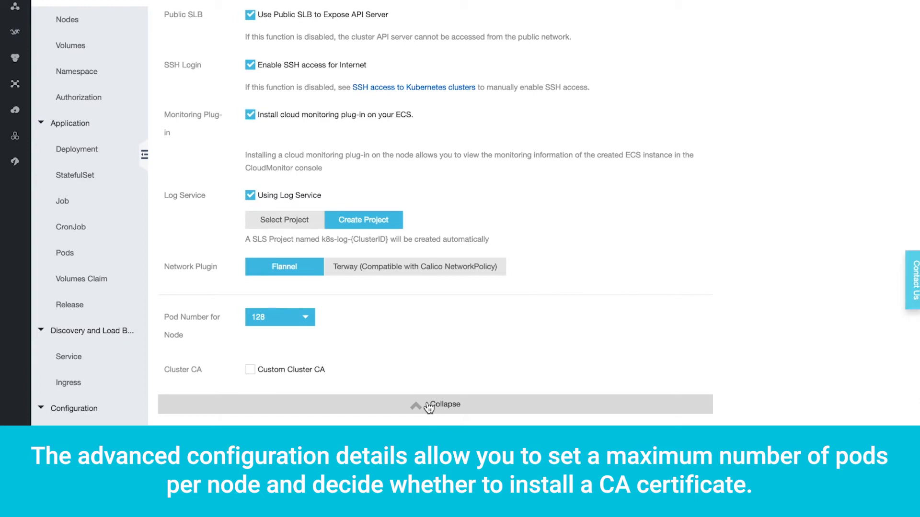
scroll("up", 3)
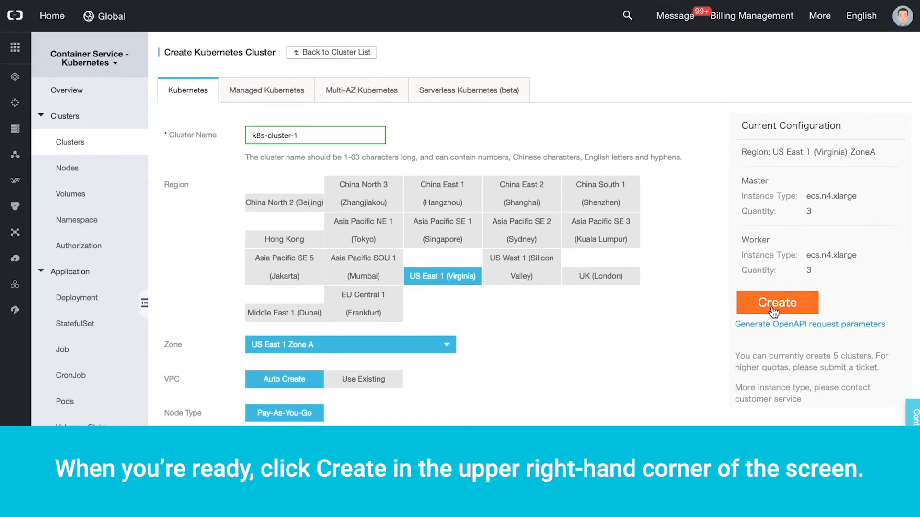
Step: Submit k8s-cluster-1 via Create to get the pre-check and hourly cost confirmation
left_click(777, 302)
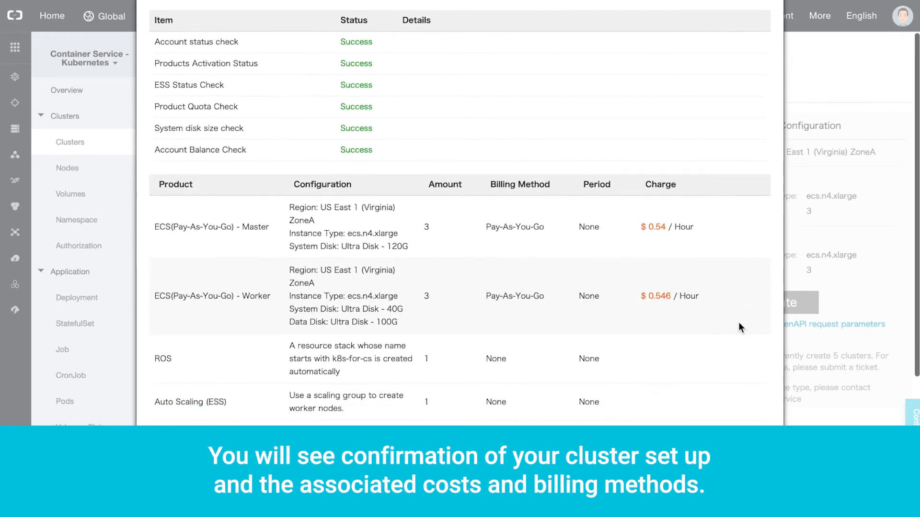
Step: Review the passed pre-checks and master/worker charges, then confirm with OK to start creation
scroll("down", 3)
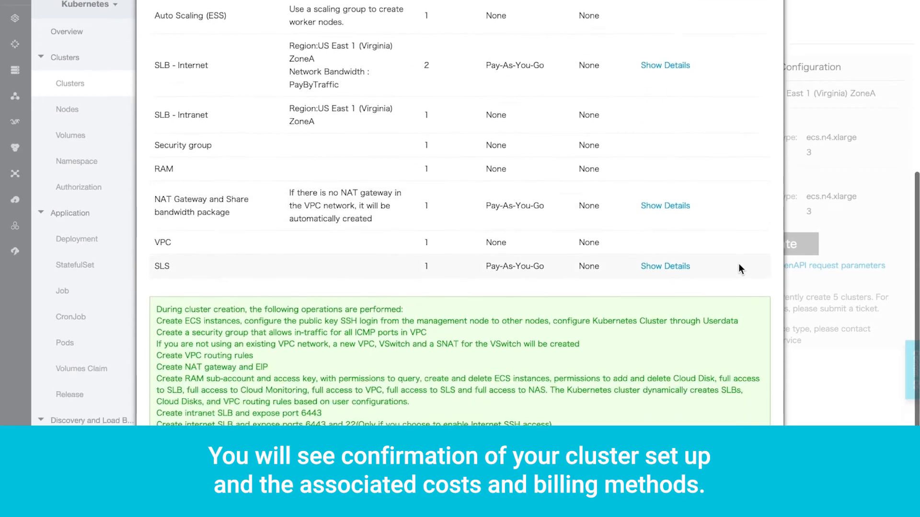
scroll("down", 3)
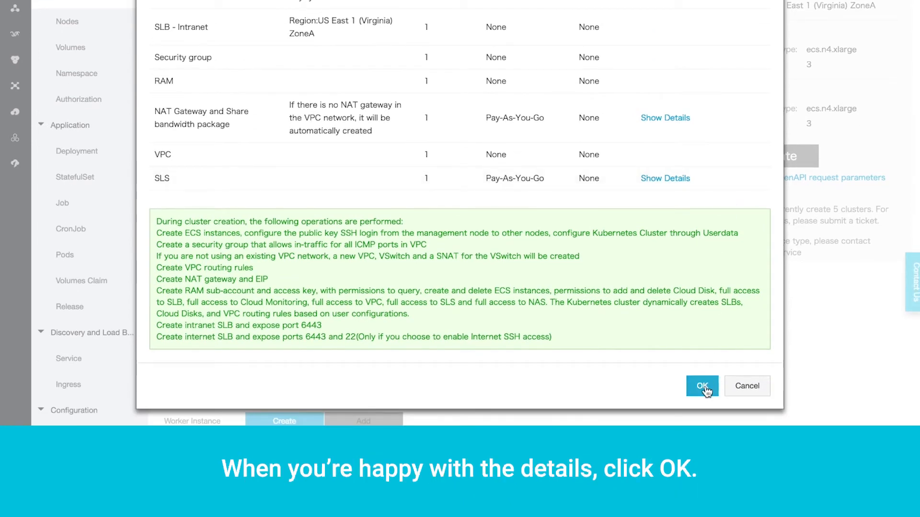
left_click(701, 385)
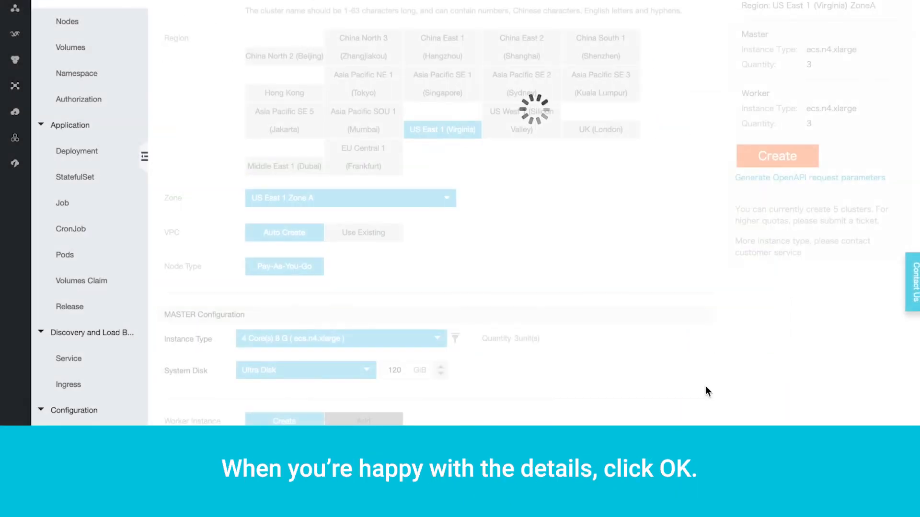
left_click(776, 155)
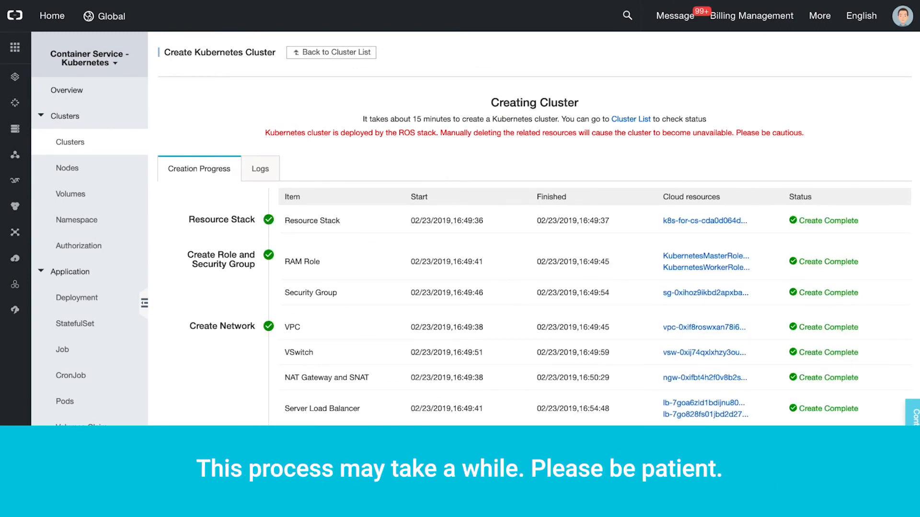
Step: Follow Creation Progress until all components are Create Complete and 'Cluster created successfully' shows
scroll("down", 3)
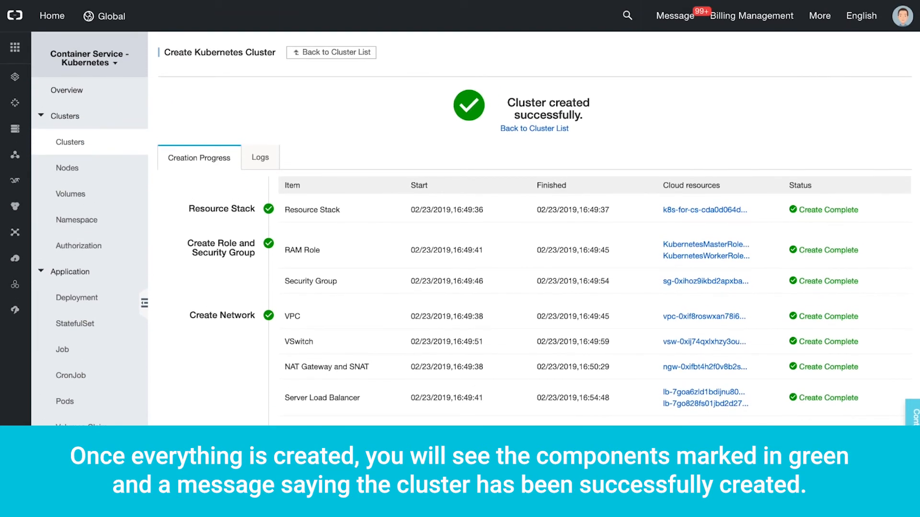
scroll("down", 3)
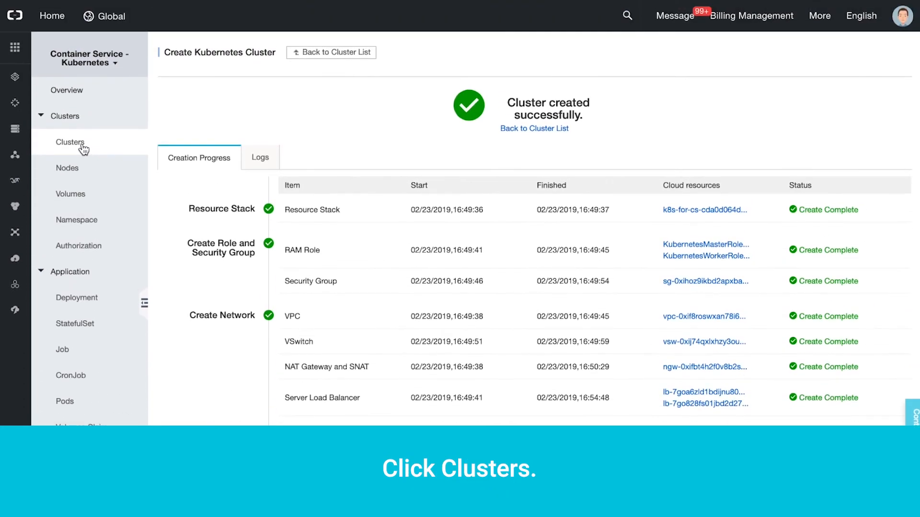
Step: View k8s-cluster-1's Basic Information from Clusters, then its Node List
left_click(70, 142)
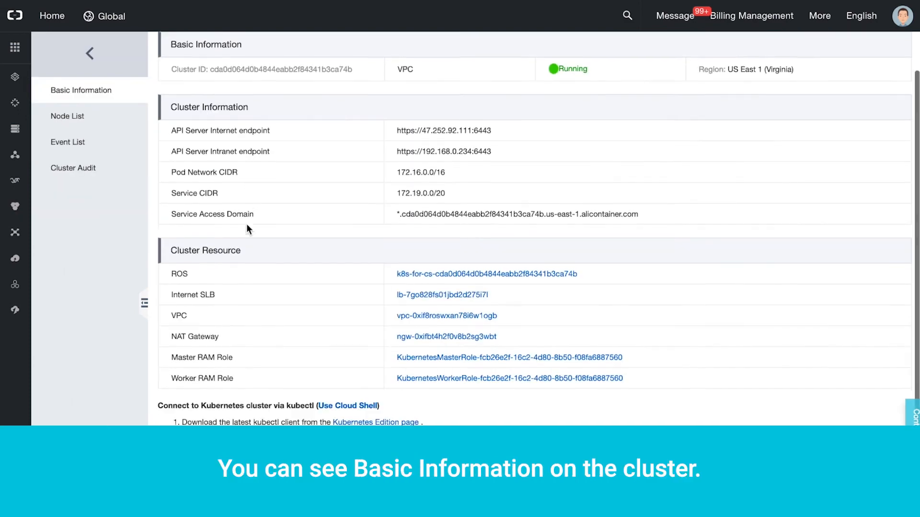
scroll("down", 3)
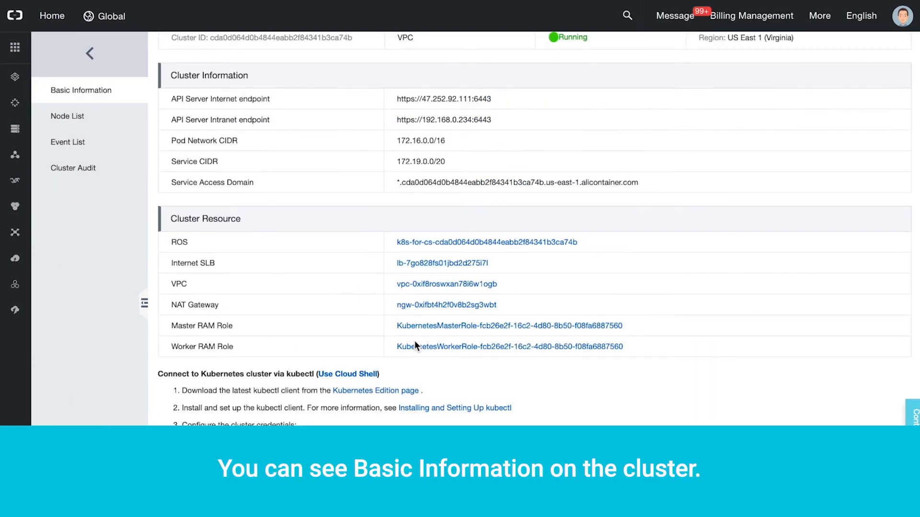
left_click(68, 116)
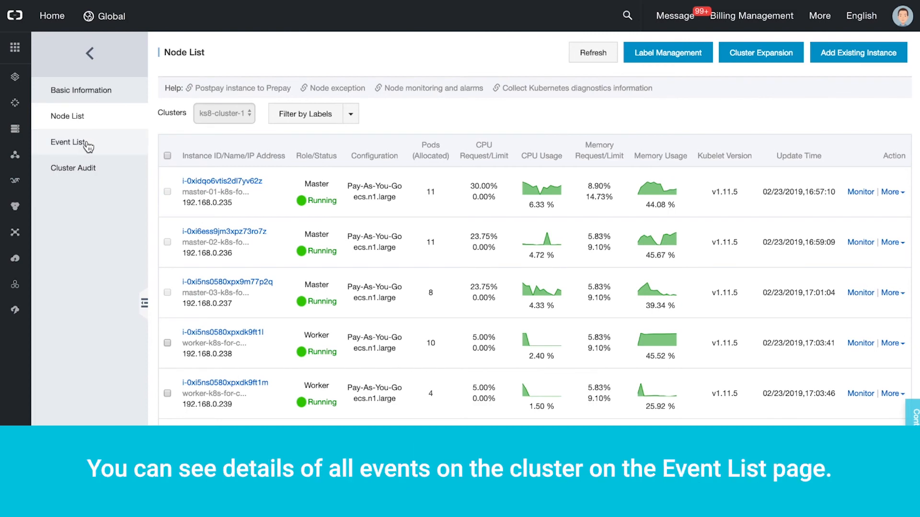
Step: View the cluster's Event List and move on to Cluster Audit
left_click(66, 141)
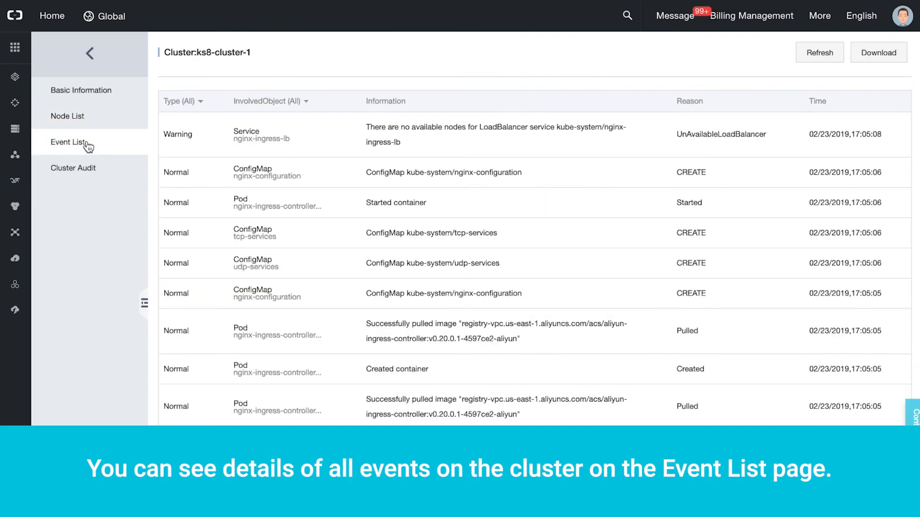
scroll("down", 3)
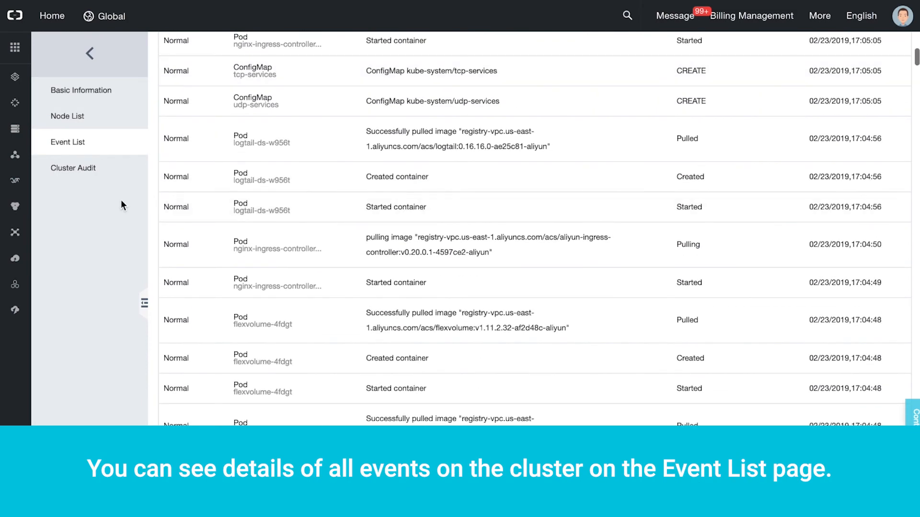
left_click(74, 167)
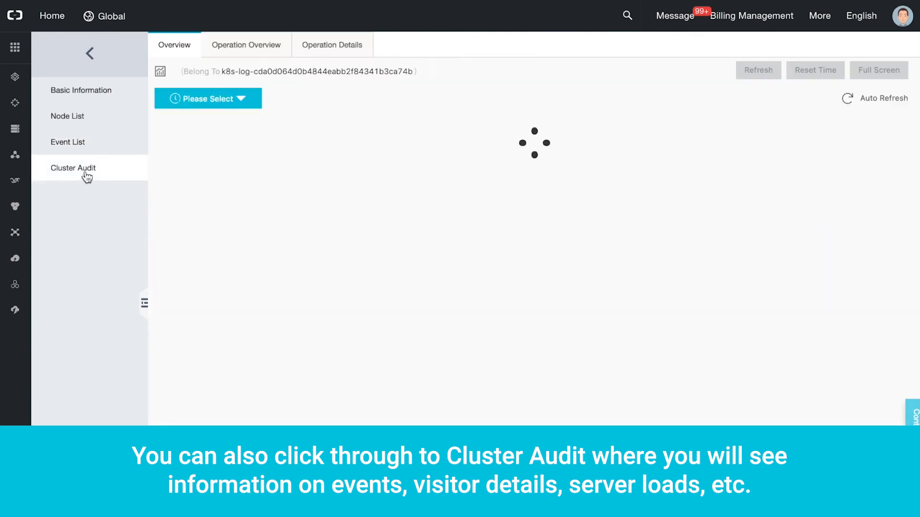
Step: View the Kubernetes Audit Center overview for k8s-cluster-1, down through delete events and network access panels
left_click(73, 168)
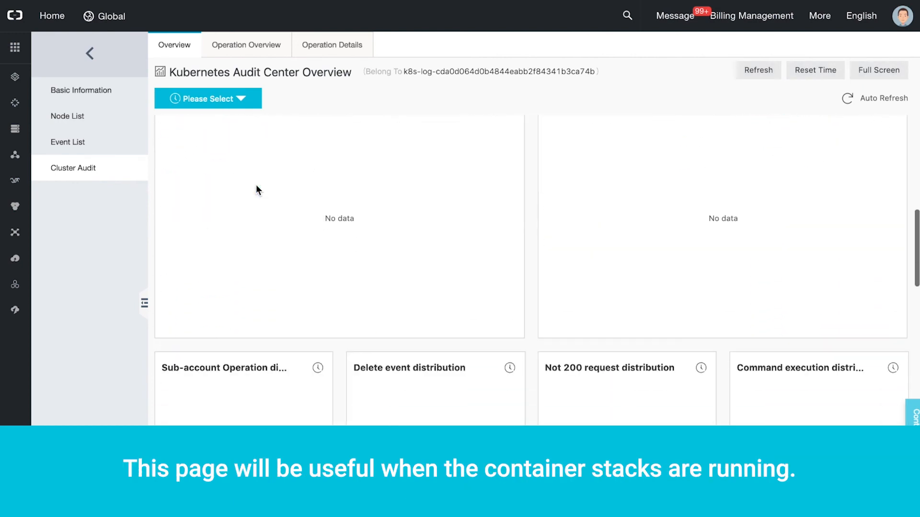
scroll("down", 3)
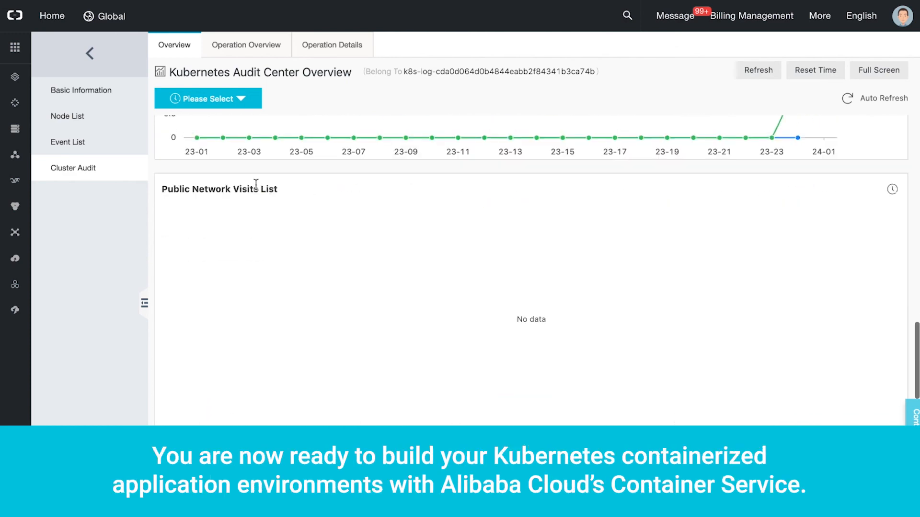
scroll("down", 3)
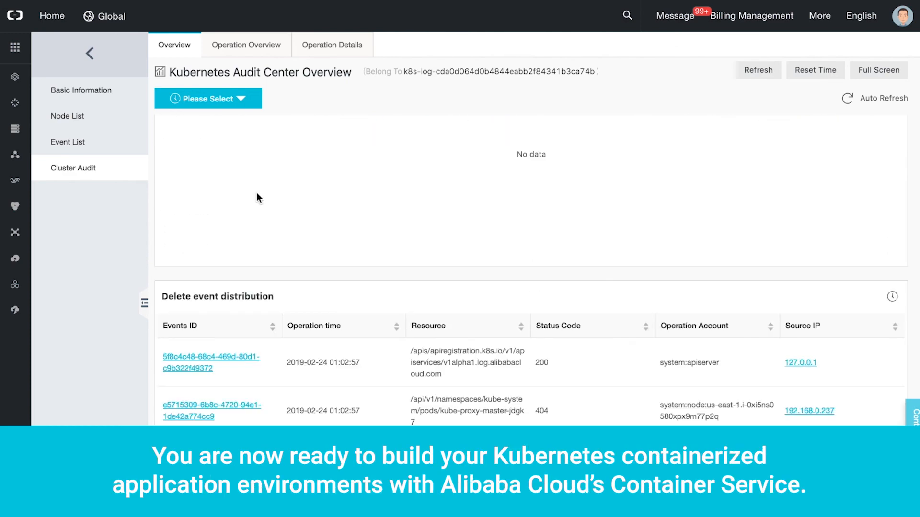
scroll("down", 3)
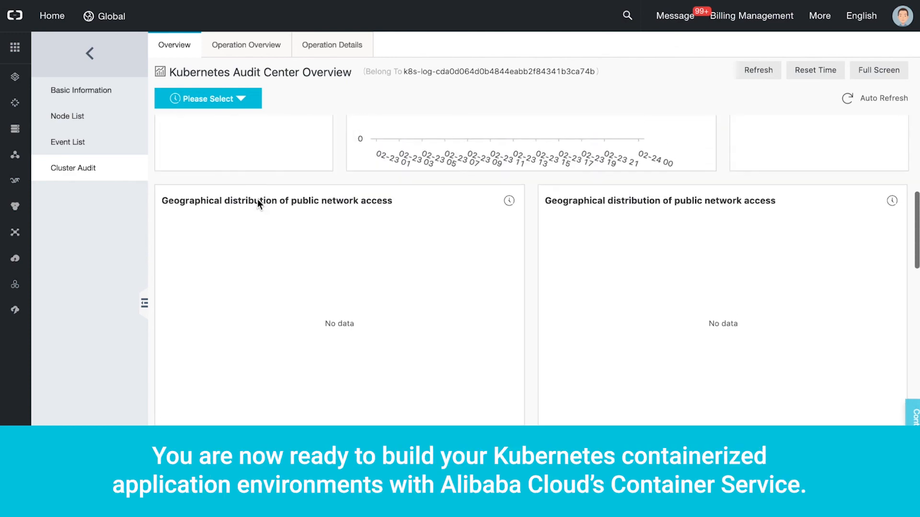